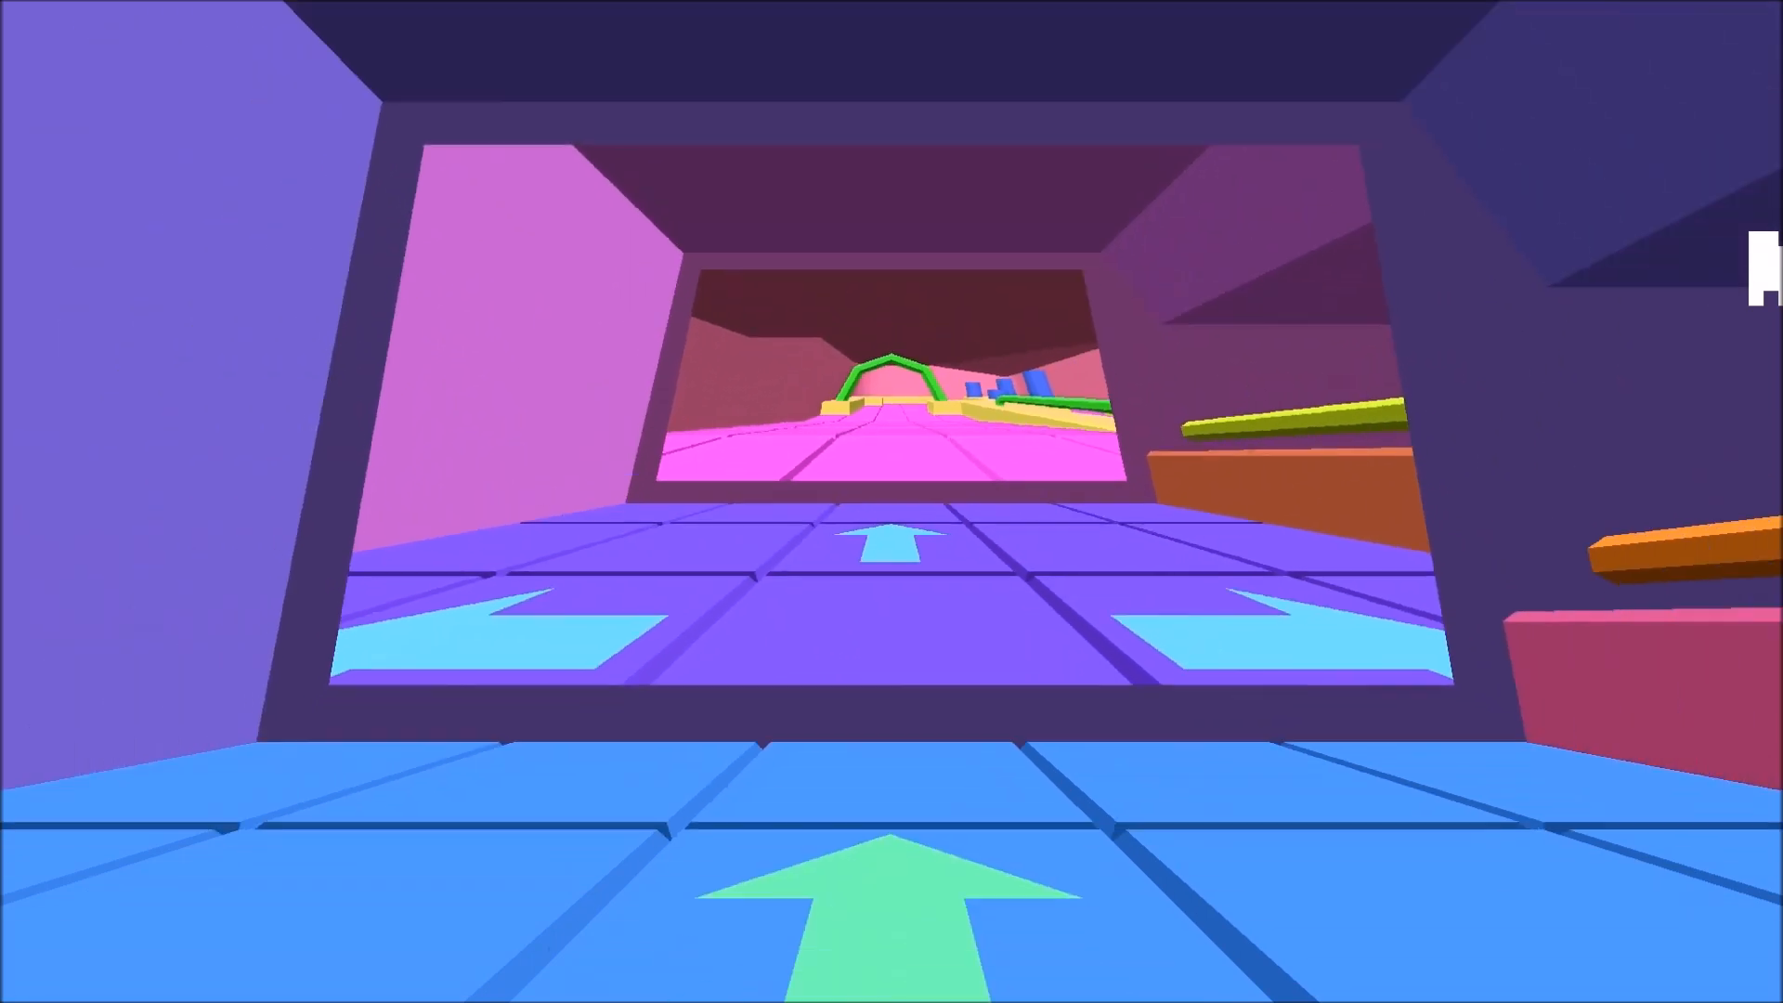
pyautogui.press('w')
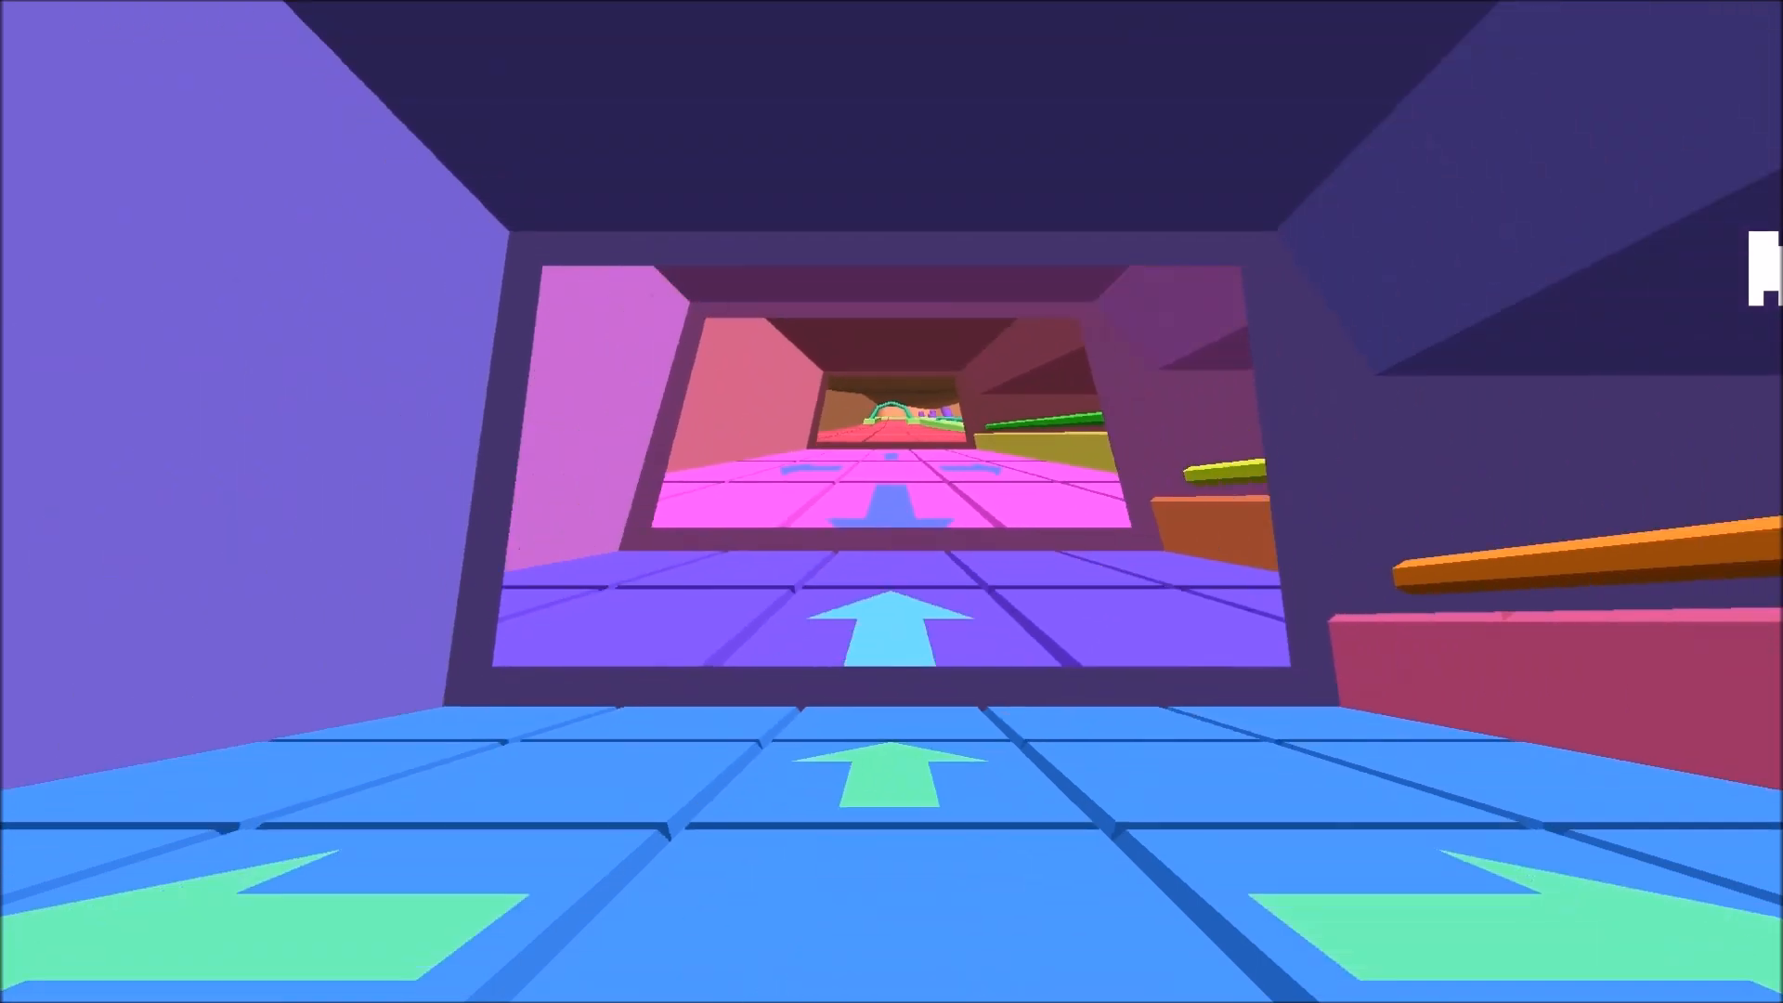
pyautogui.press('W')
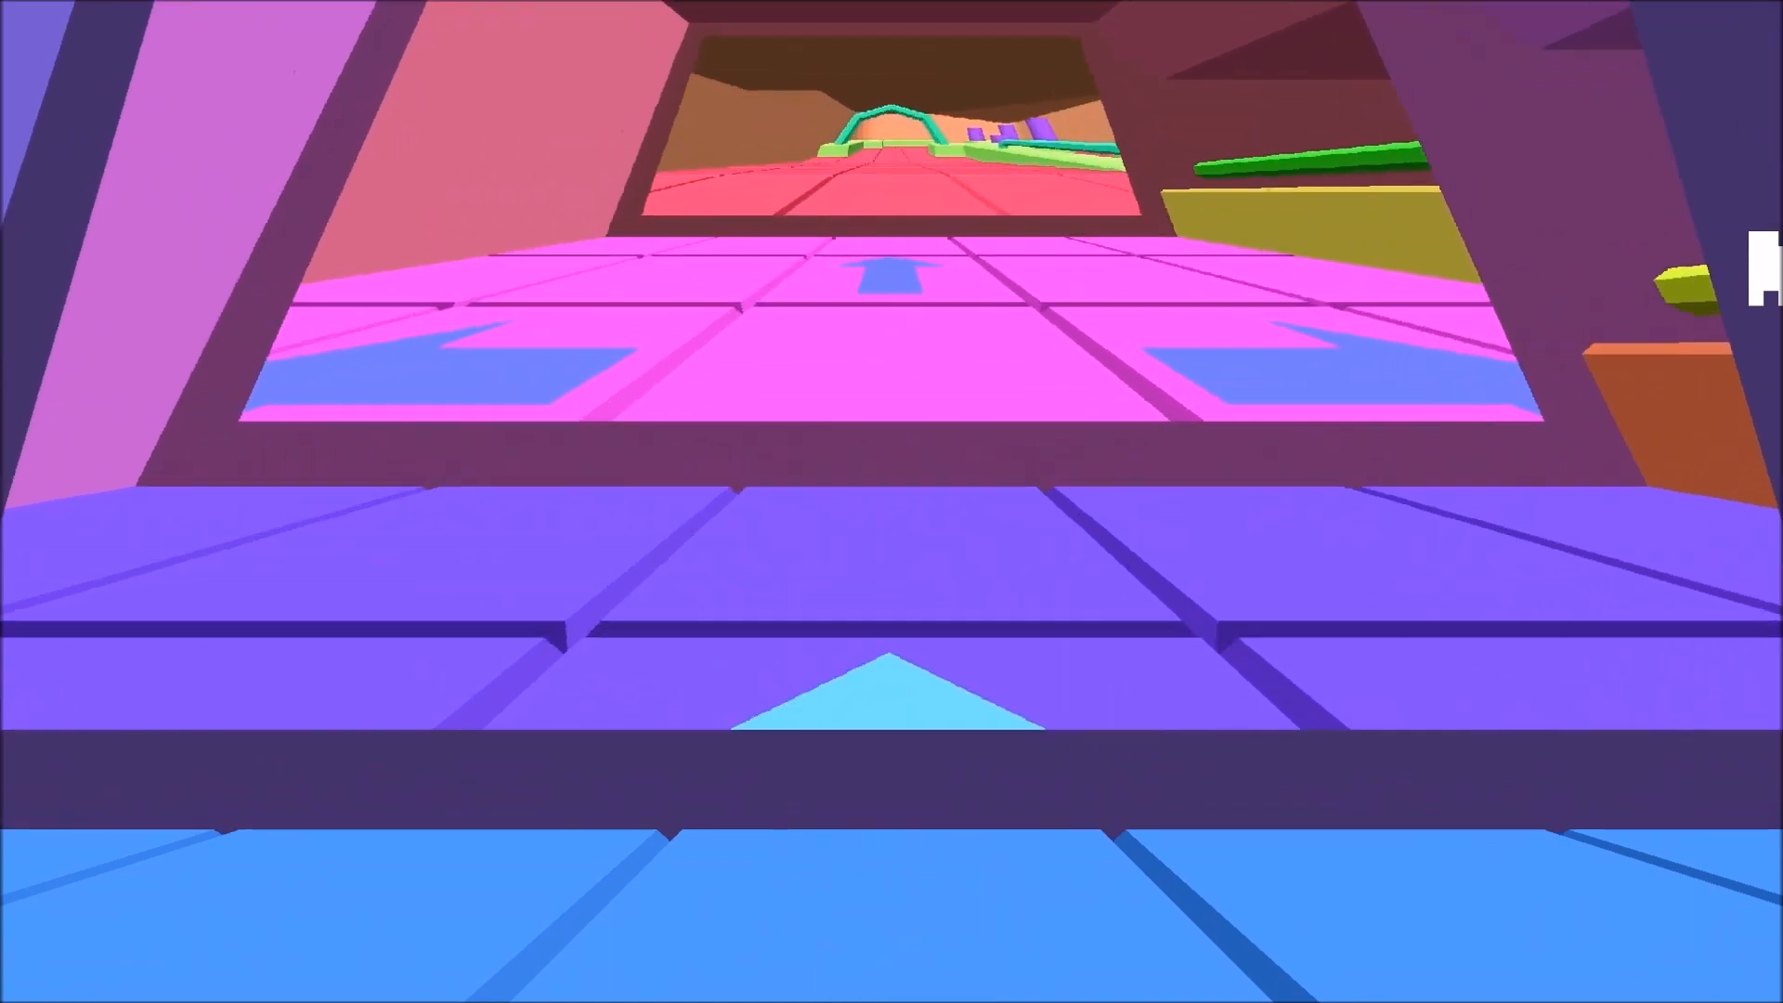
pyautogui.press('w')
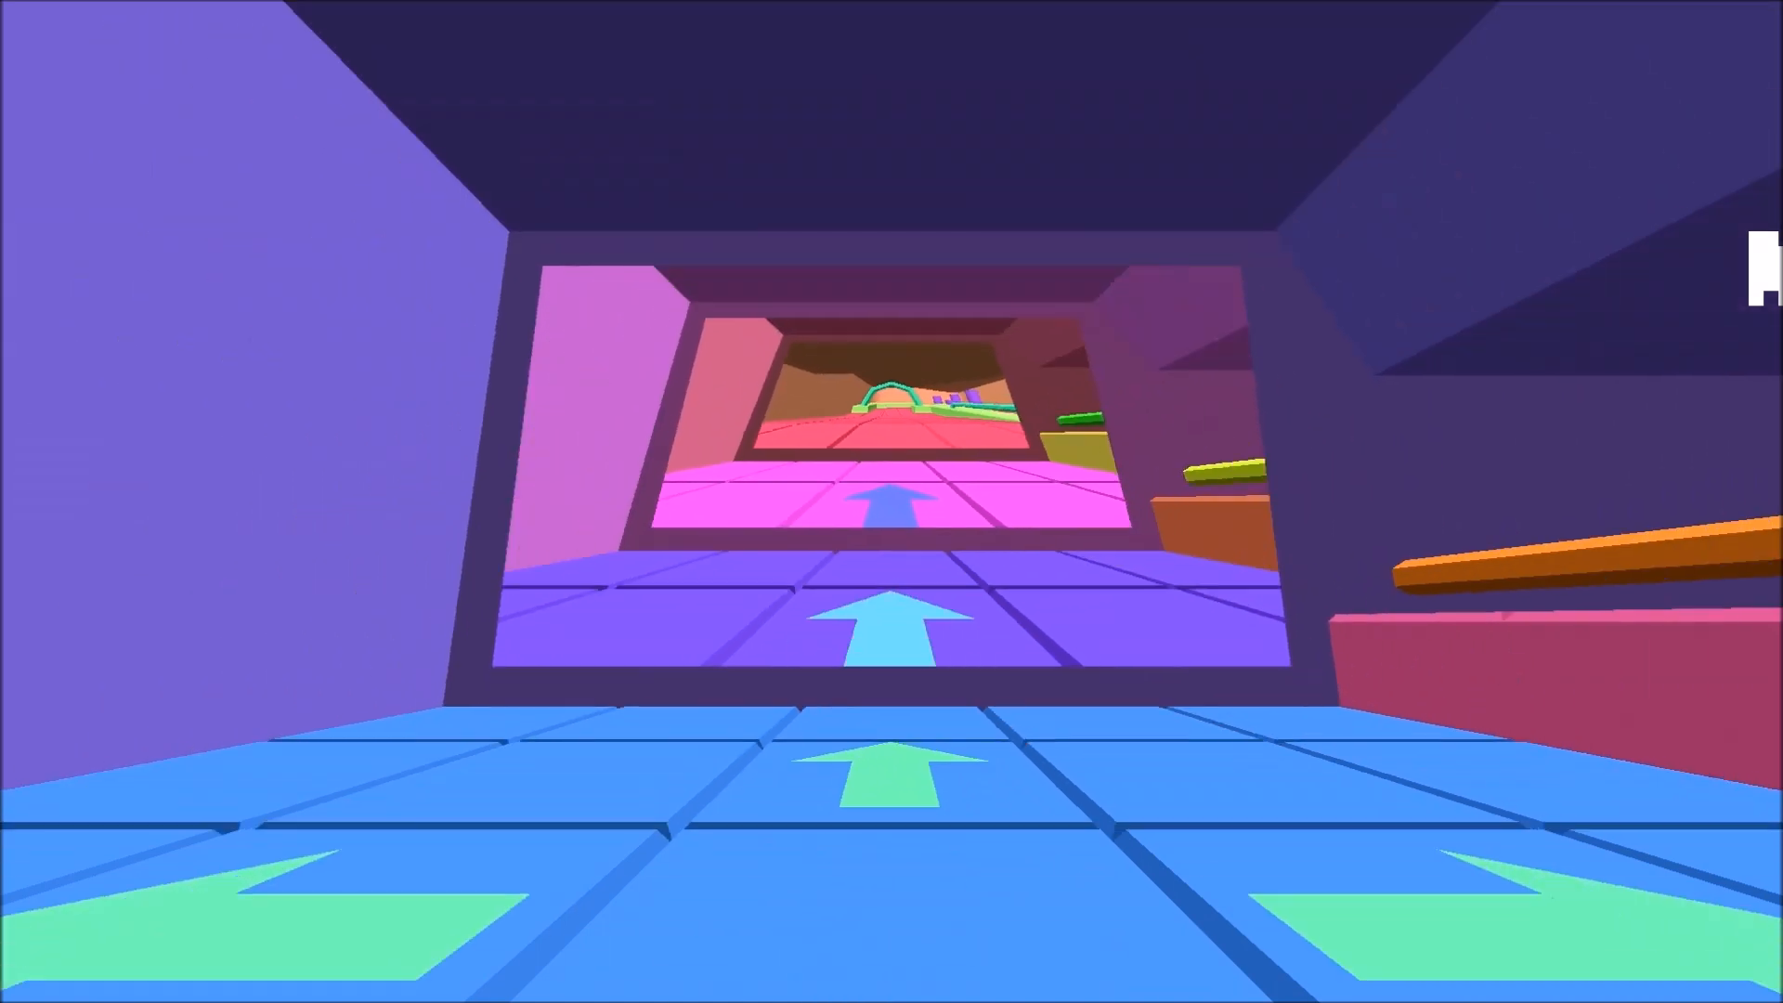
pyautogui.press('w')
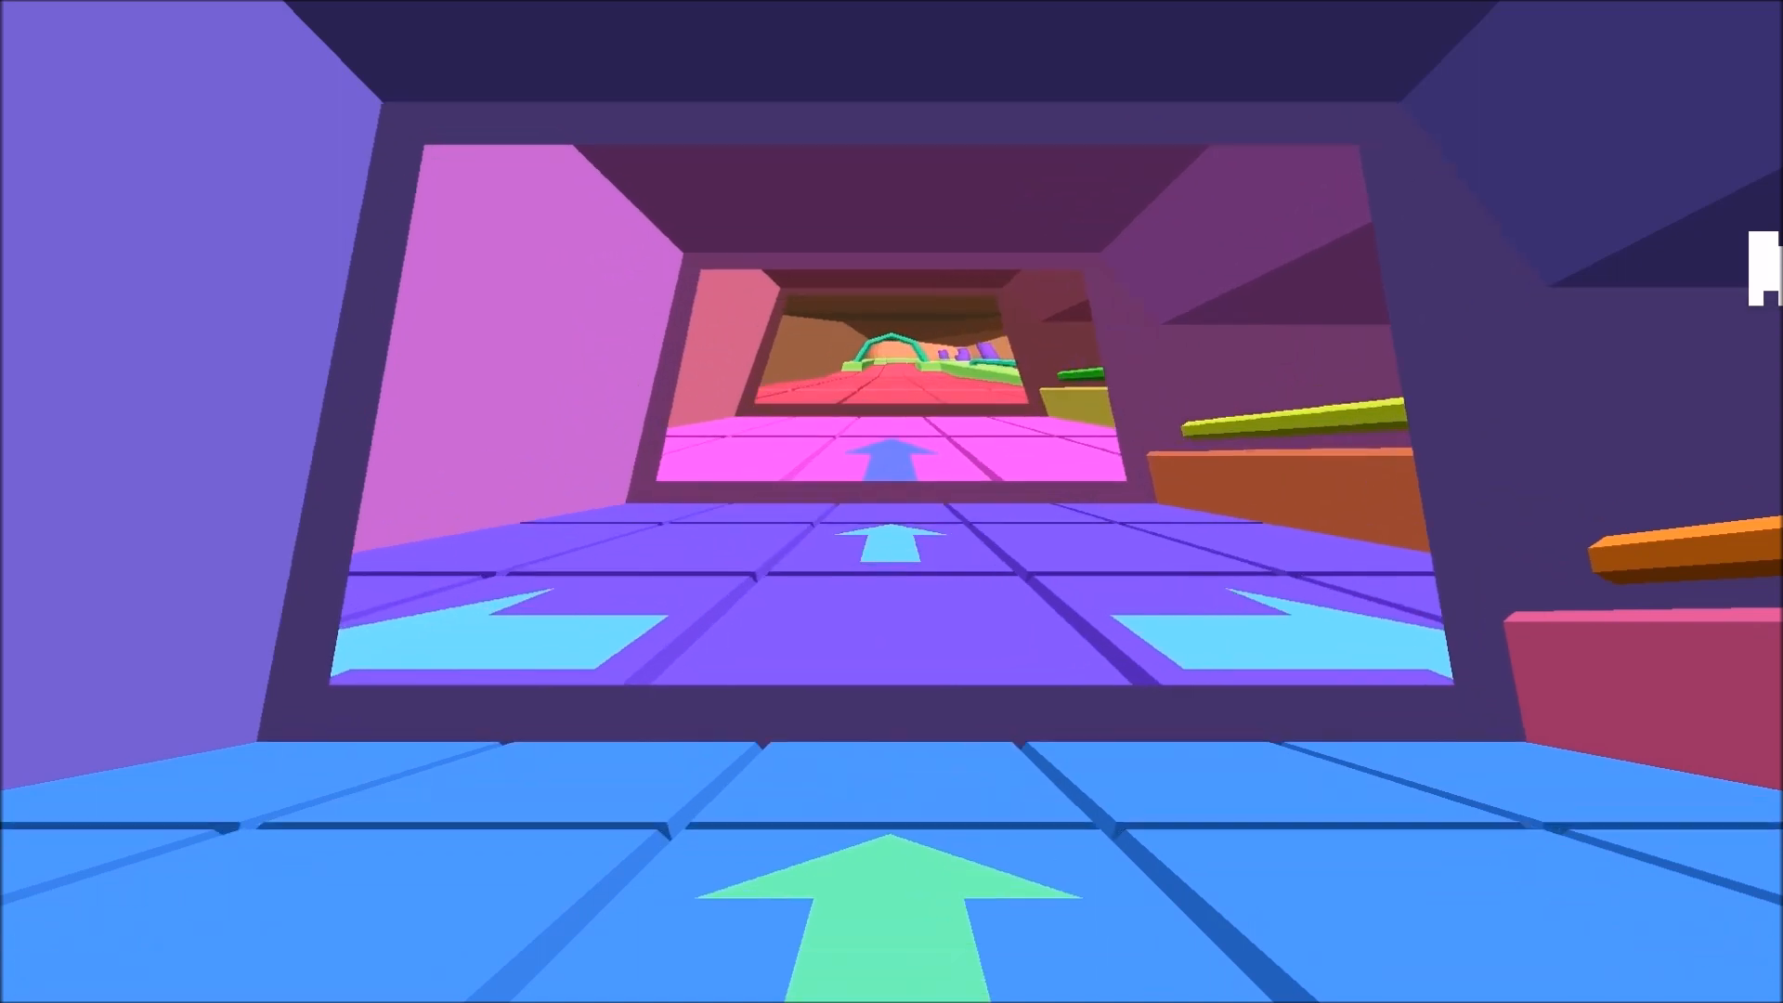
pyautogui.press('w')
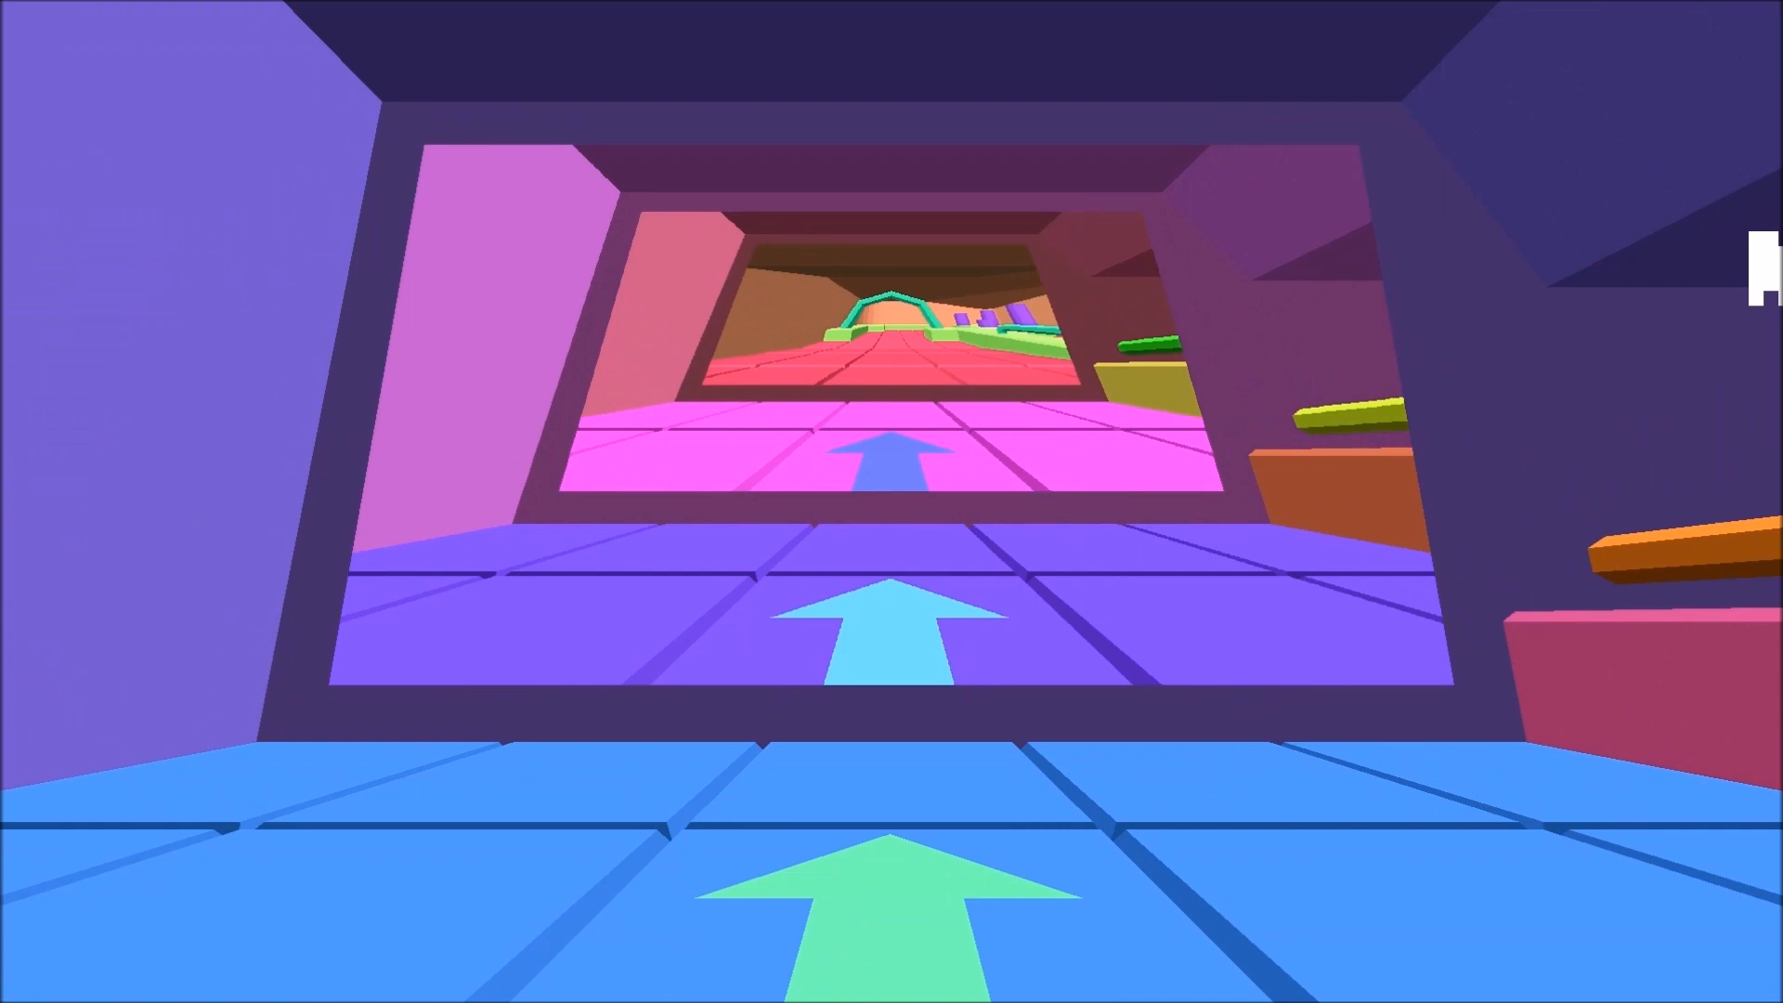
pyautogui.press('w')
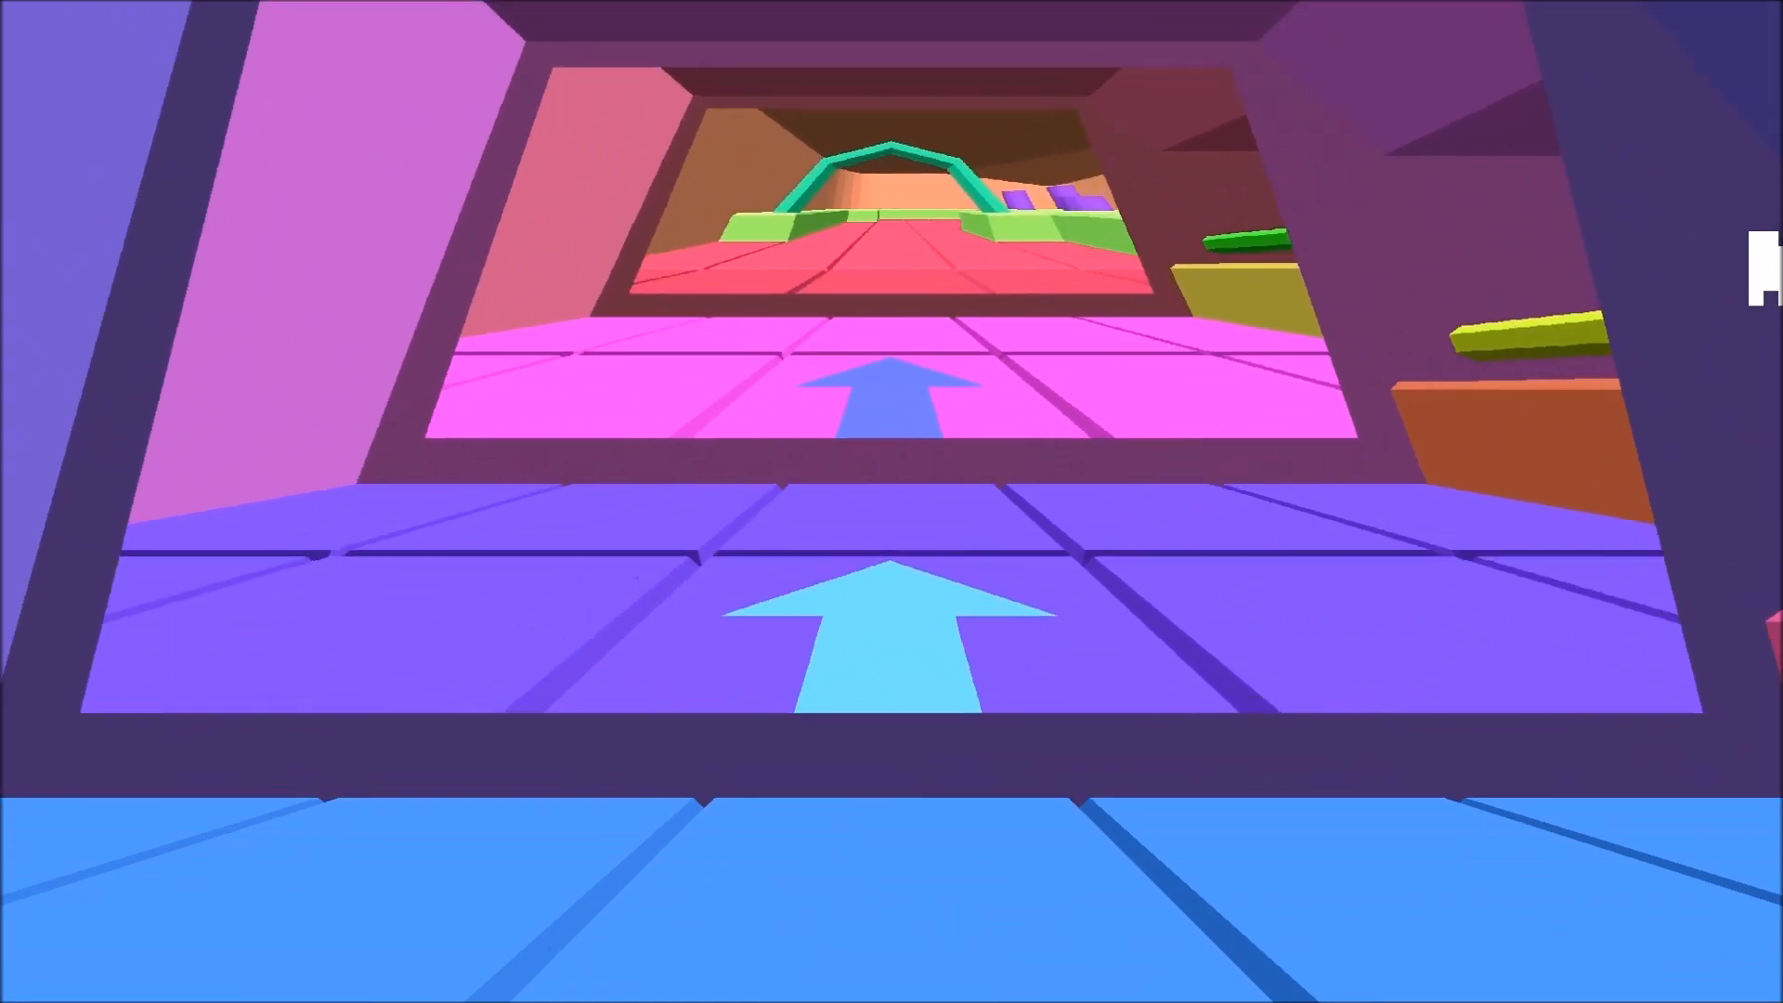
pyautogui.press('w')
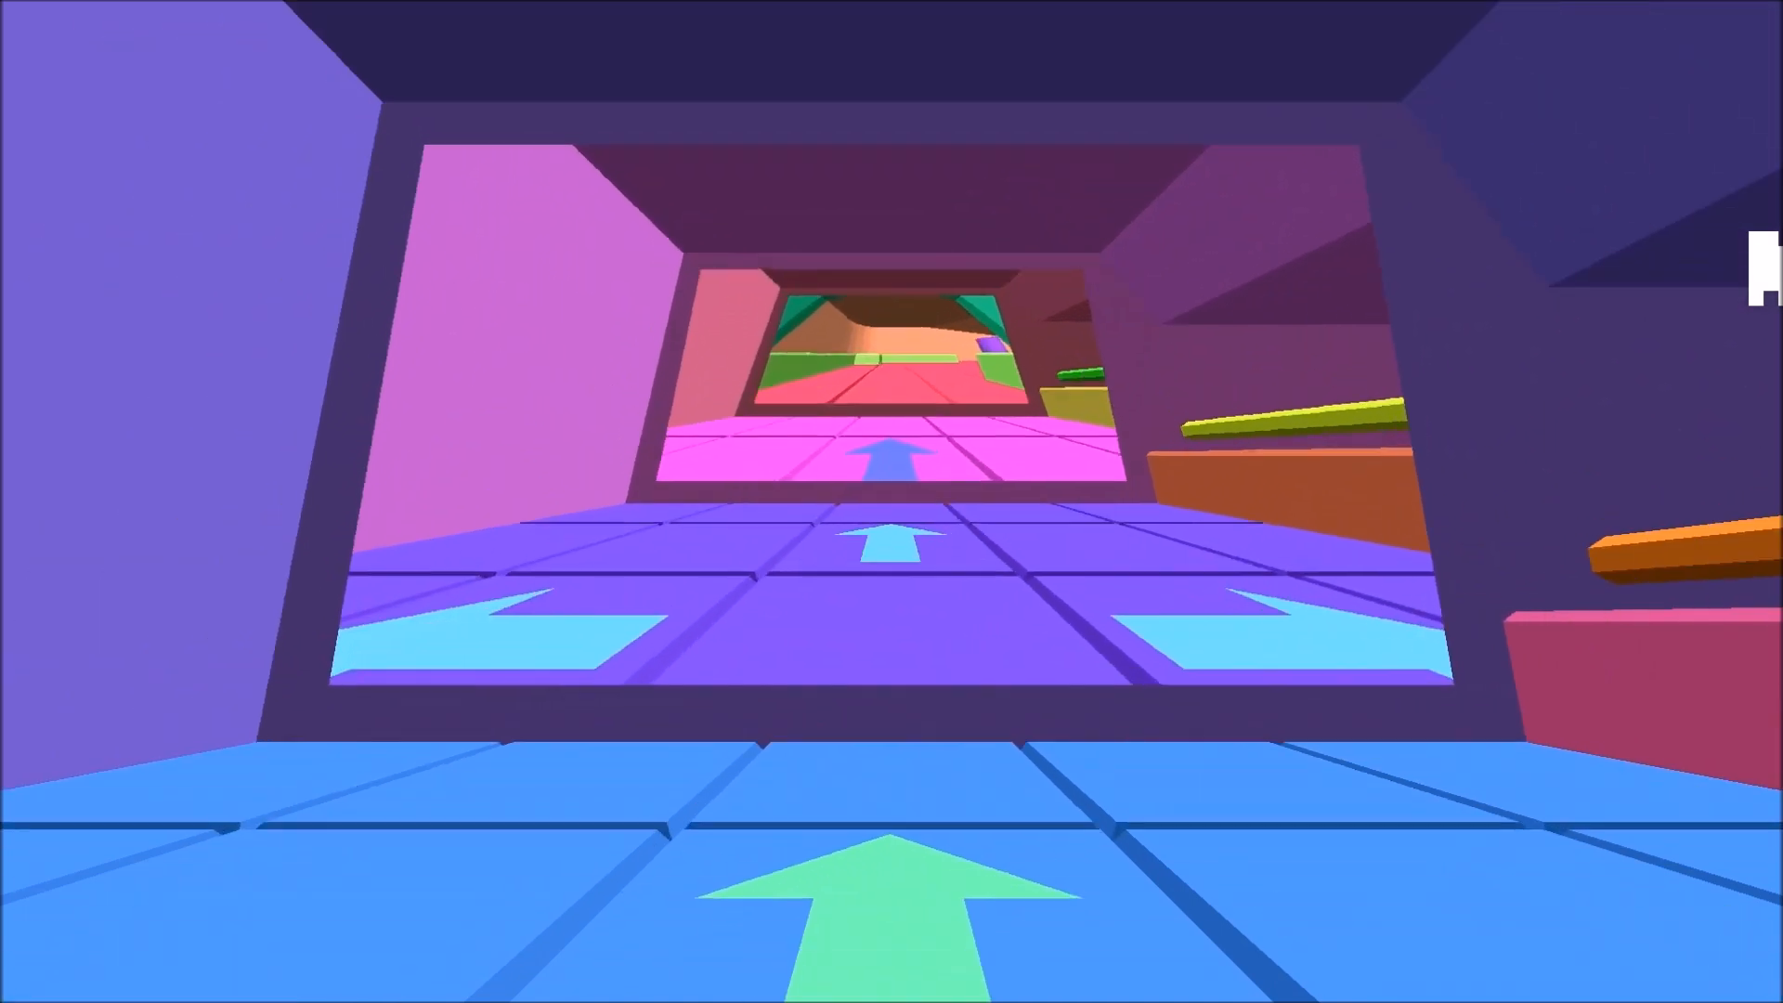
pyautogui.press('w')
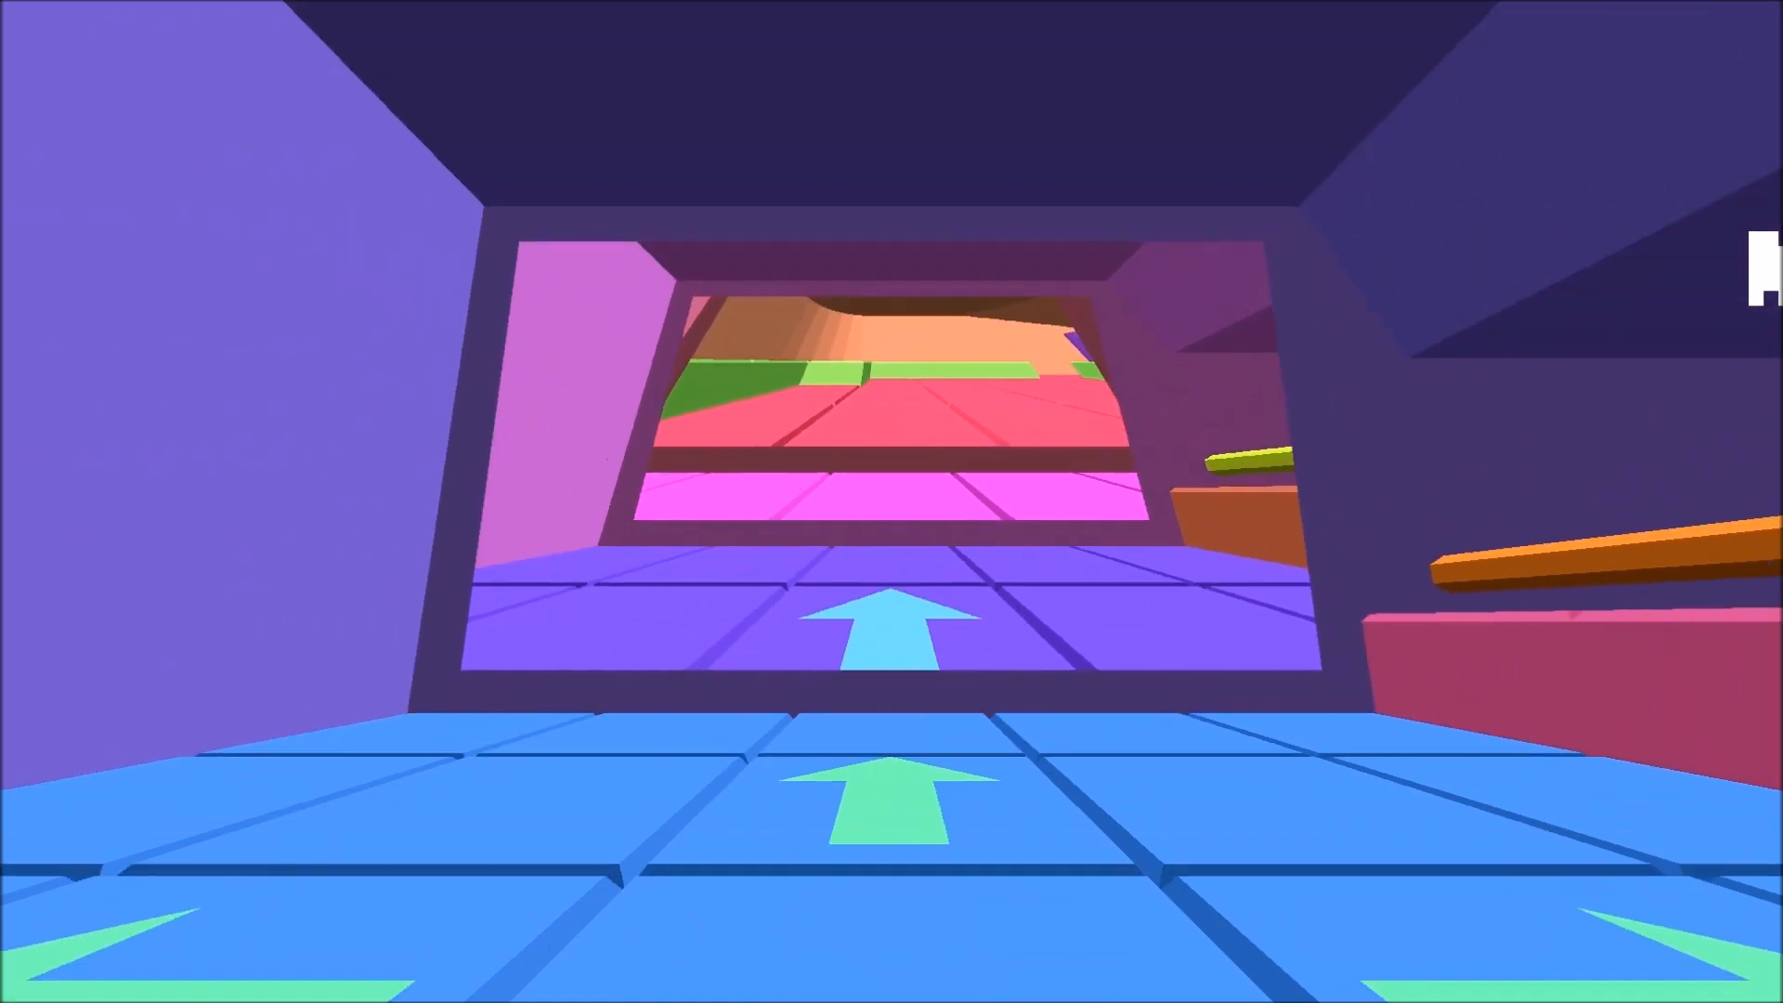
pyautogui.press('W')
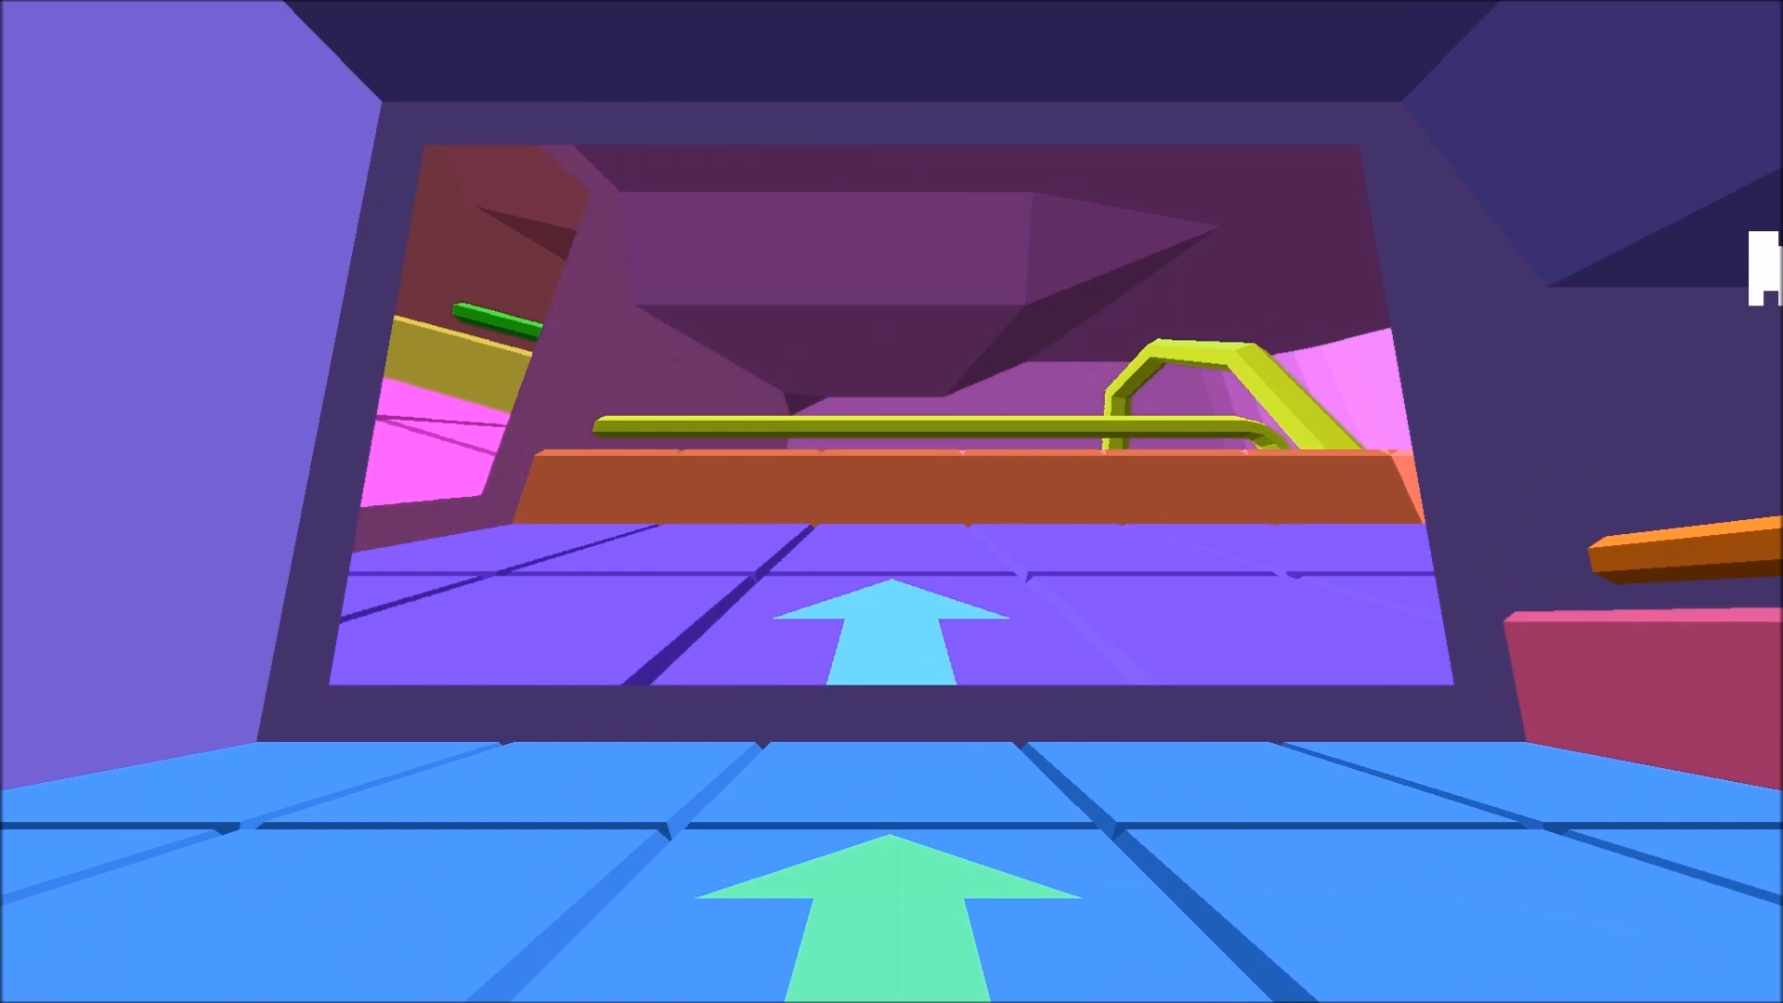
pyautogui.press('w')
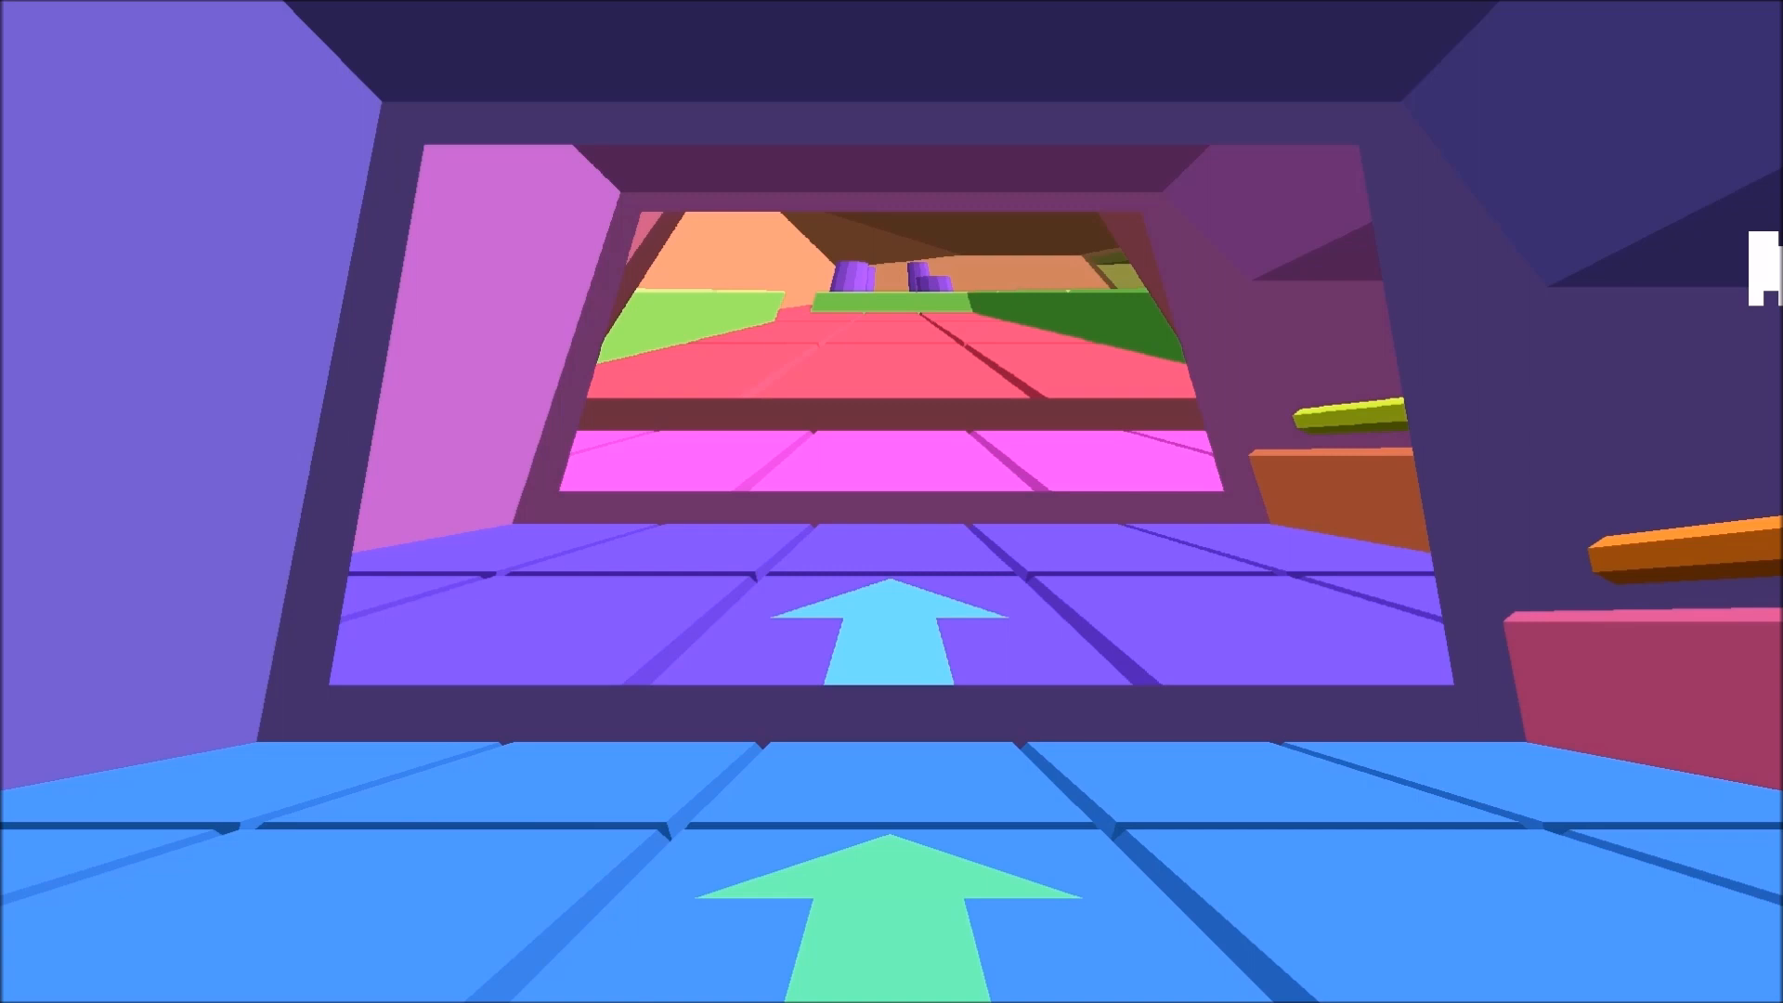
pyautogui.press('W')
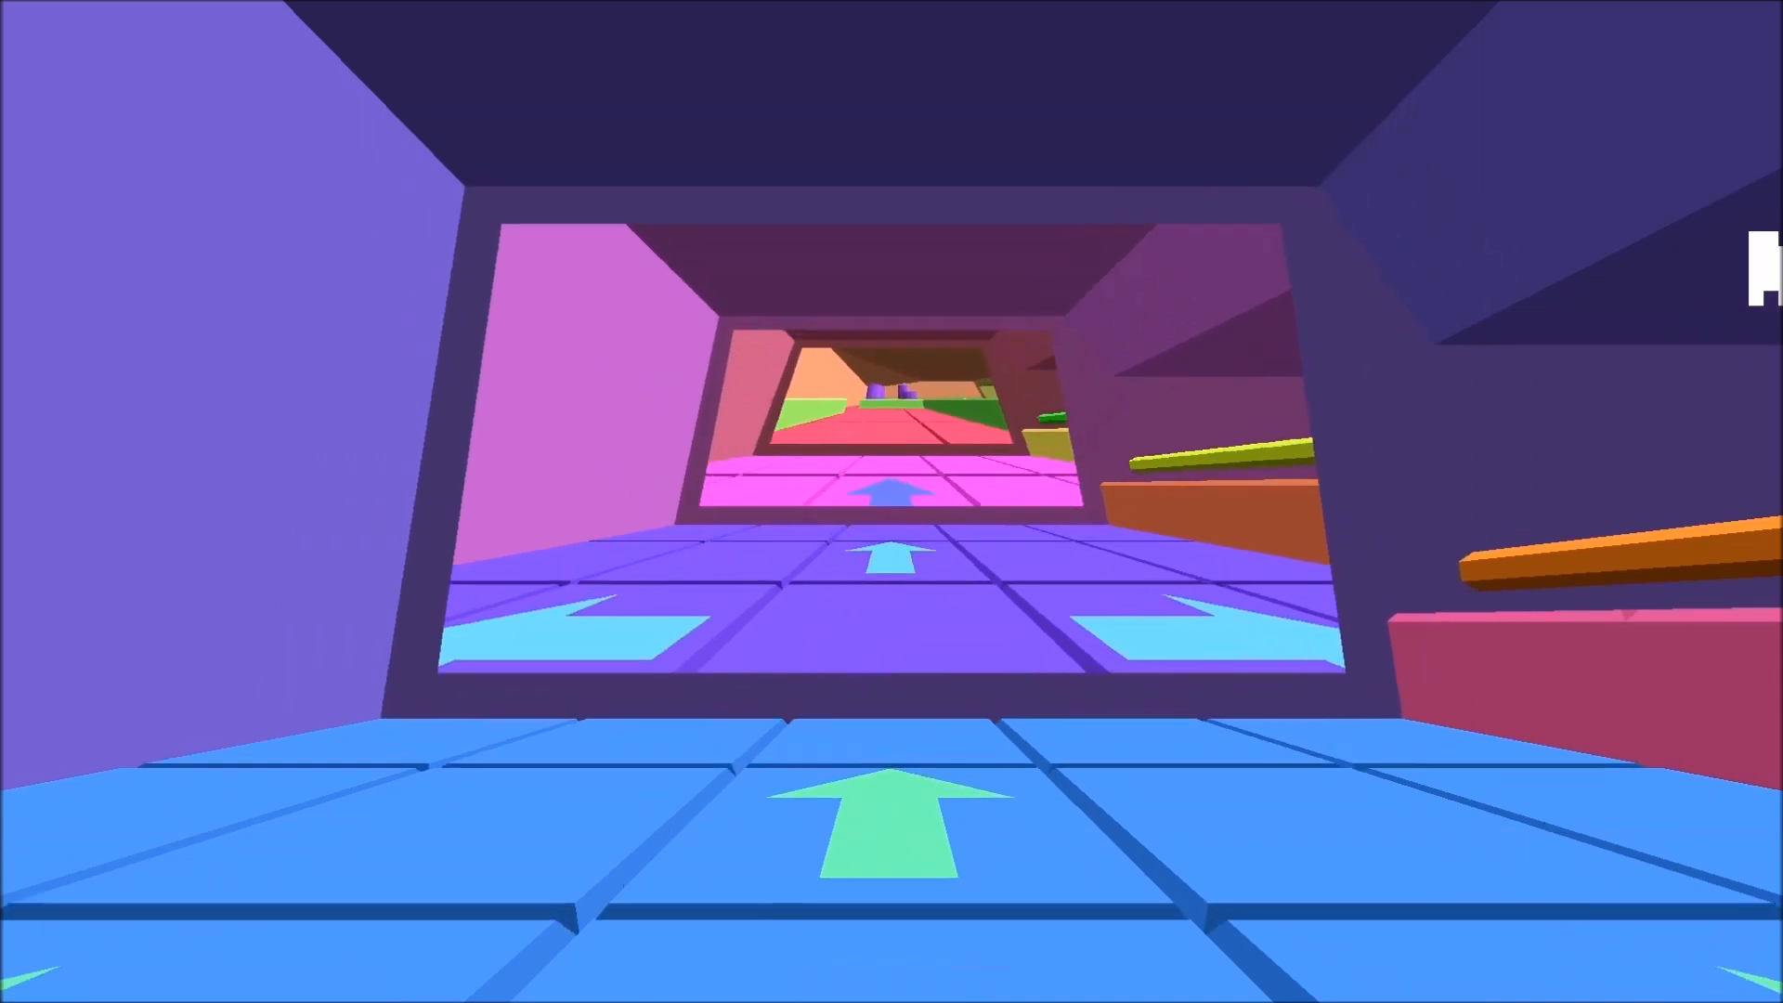
pyautogui.press('W')
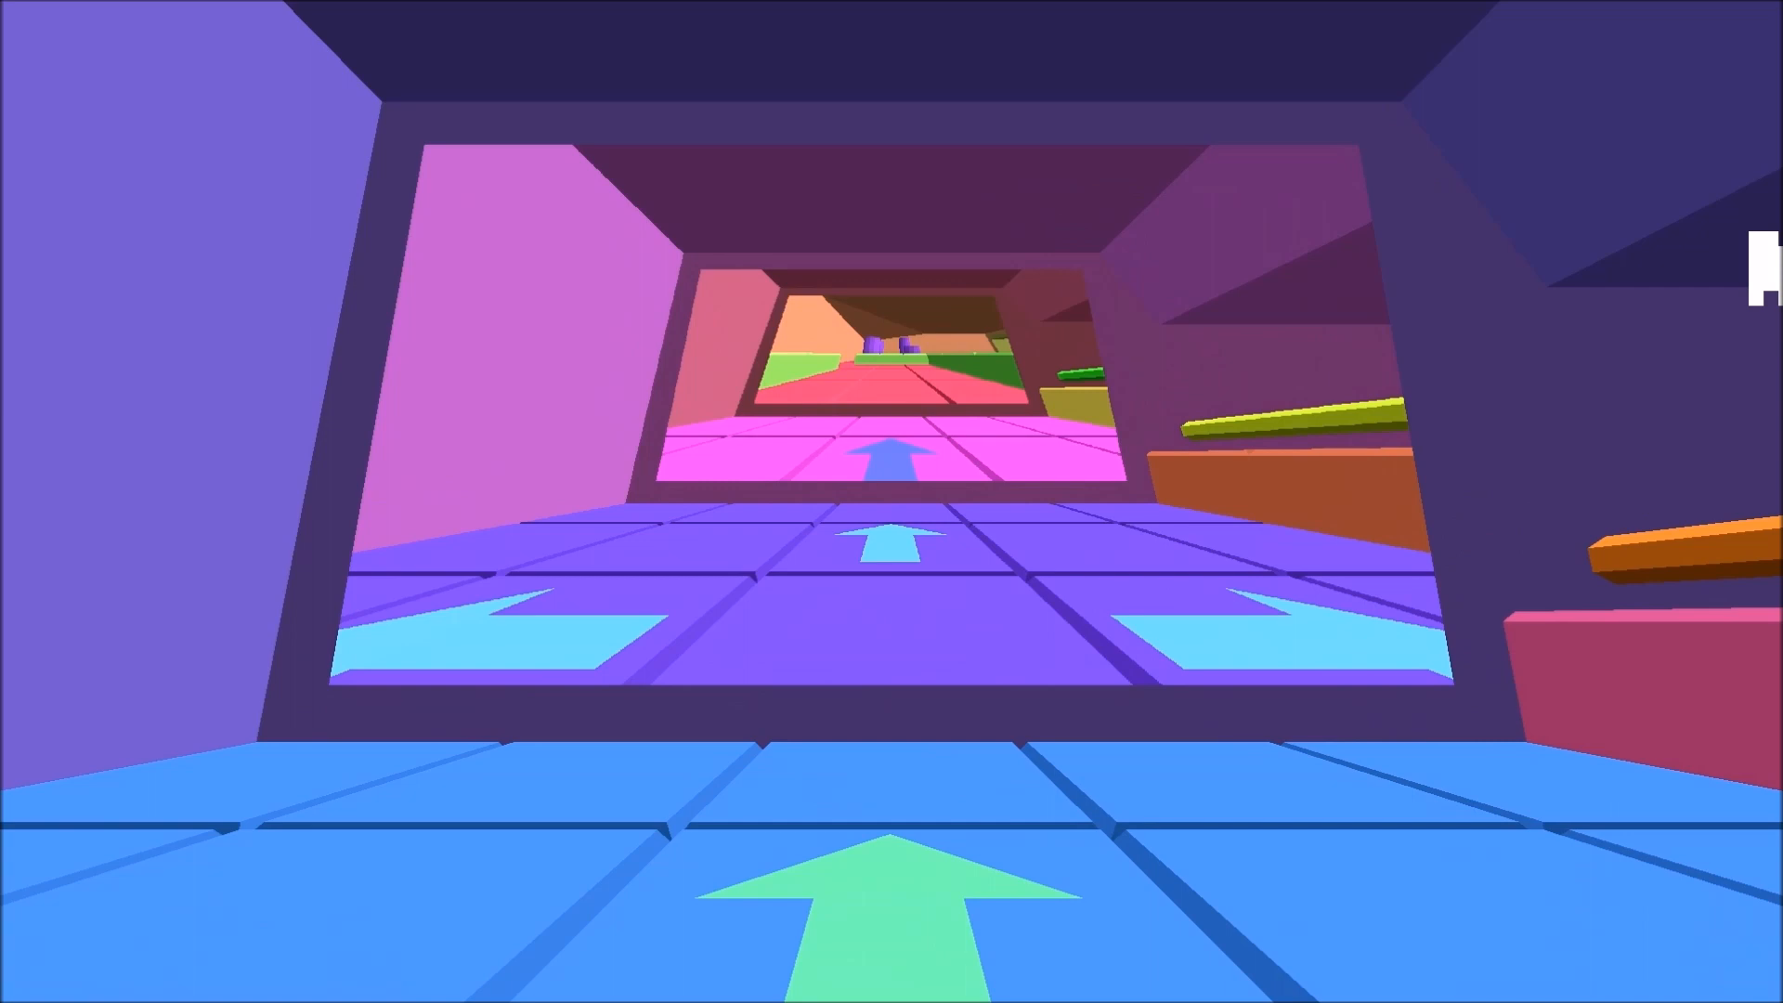
pyautogui.press('W')
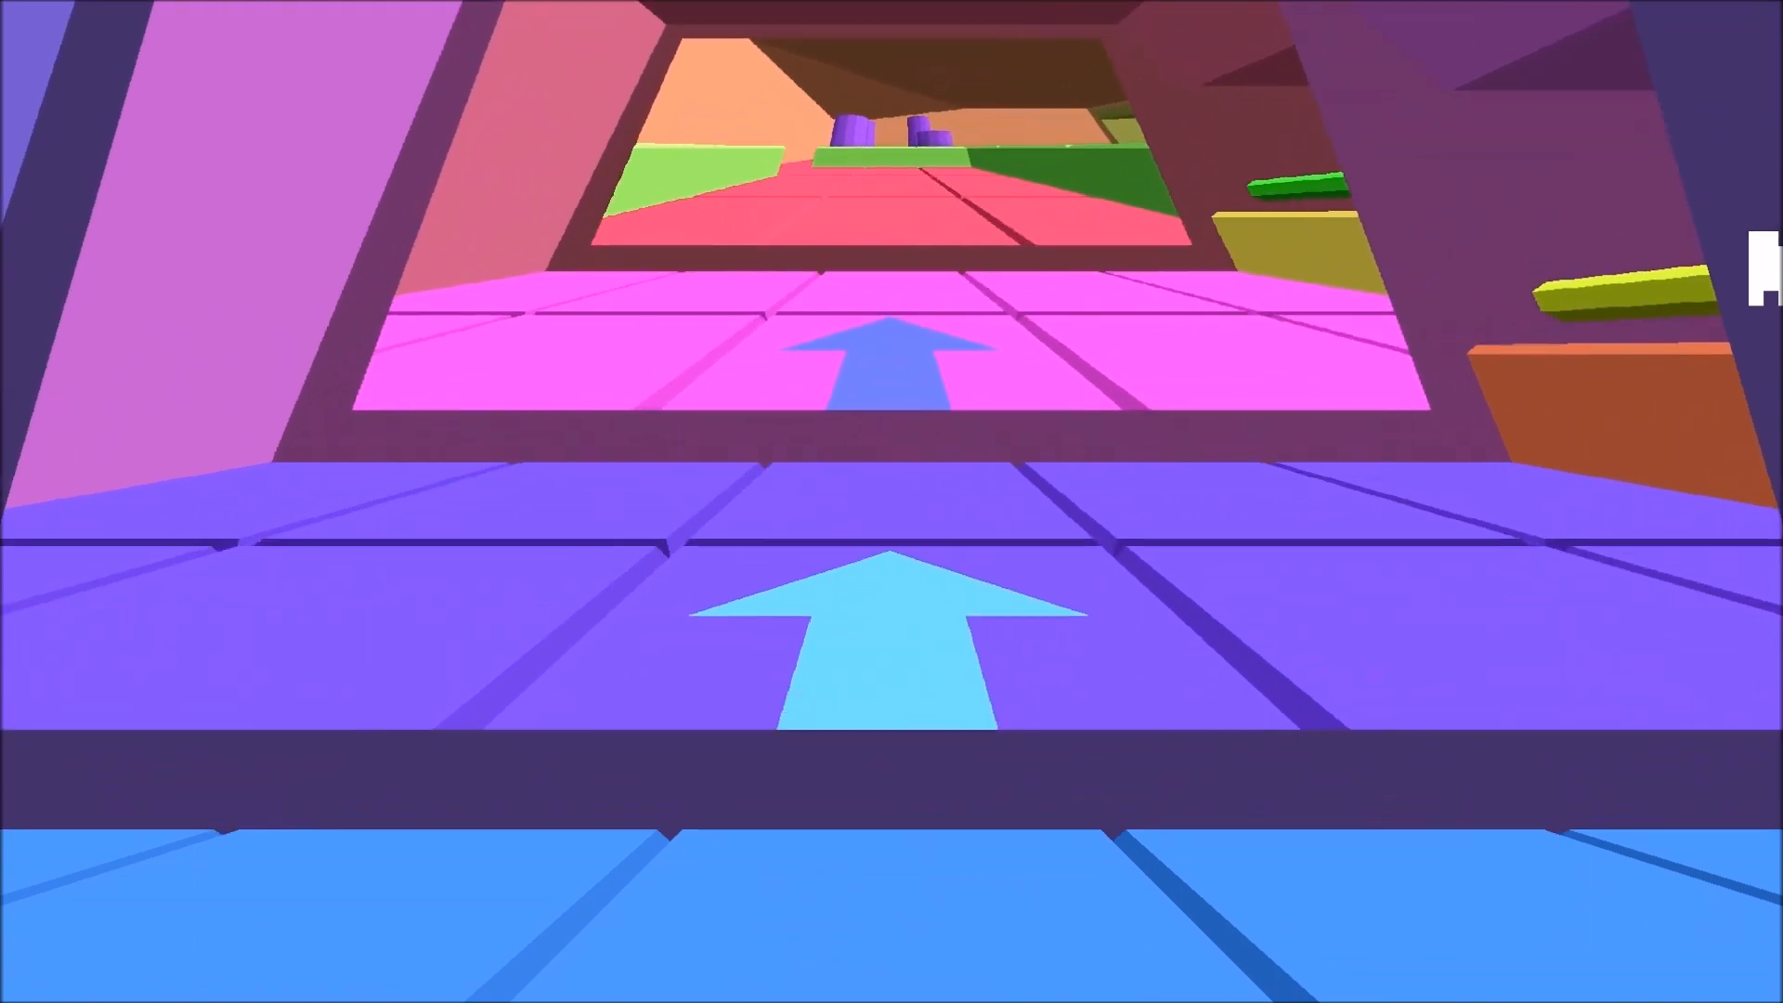